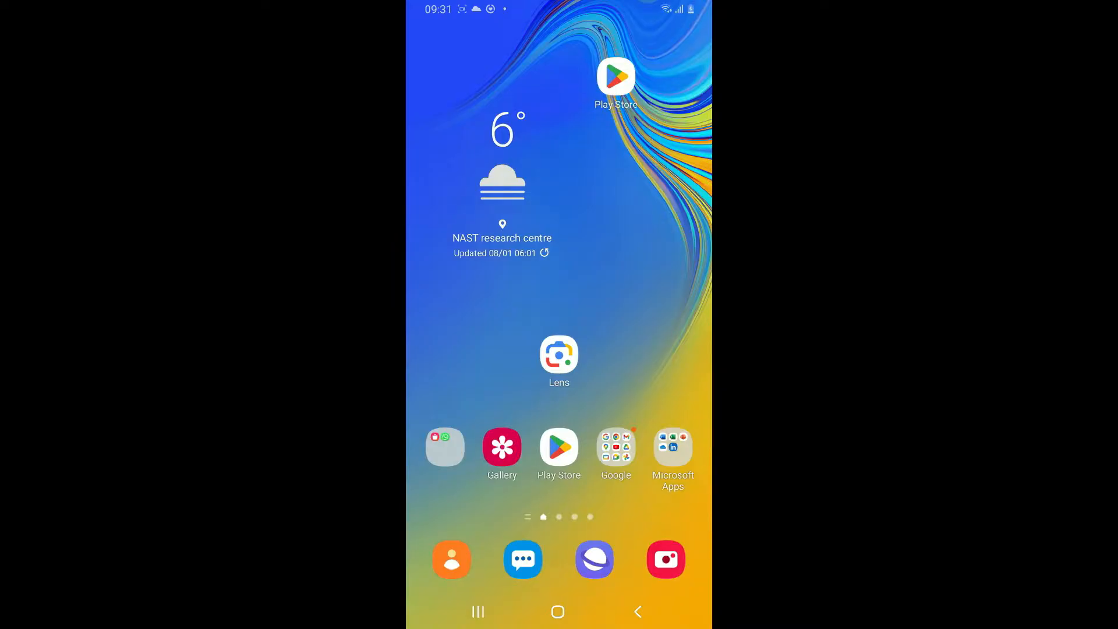
- Search the Play Store for "trust wallet" and show the results
left_click(560, 447)
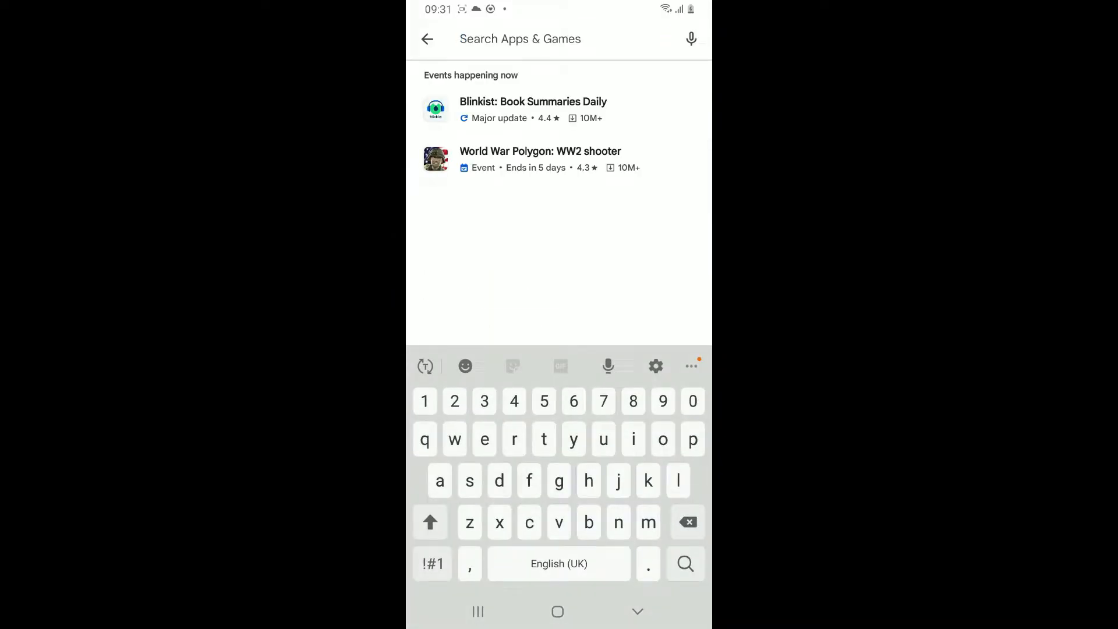
type("trust wallet")
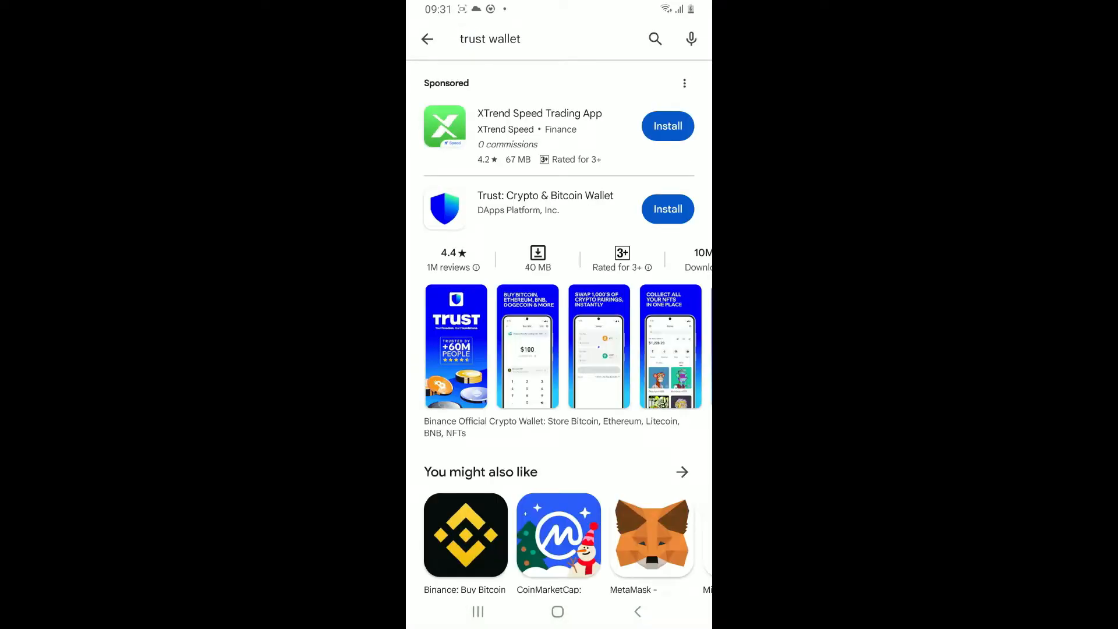
- Install Trust: Crypto & Bitcoin Wallet from its app page and launch it
left_click(546, 203)
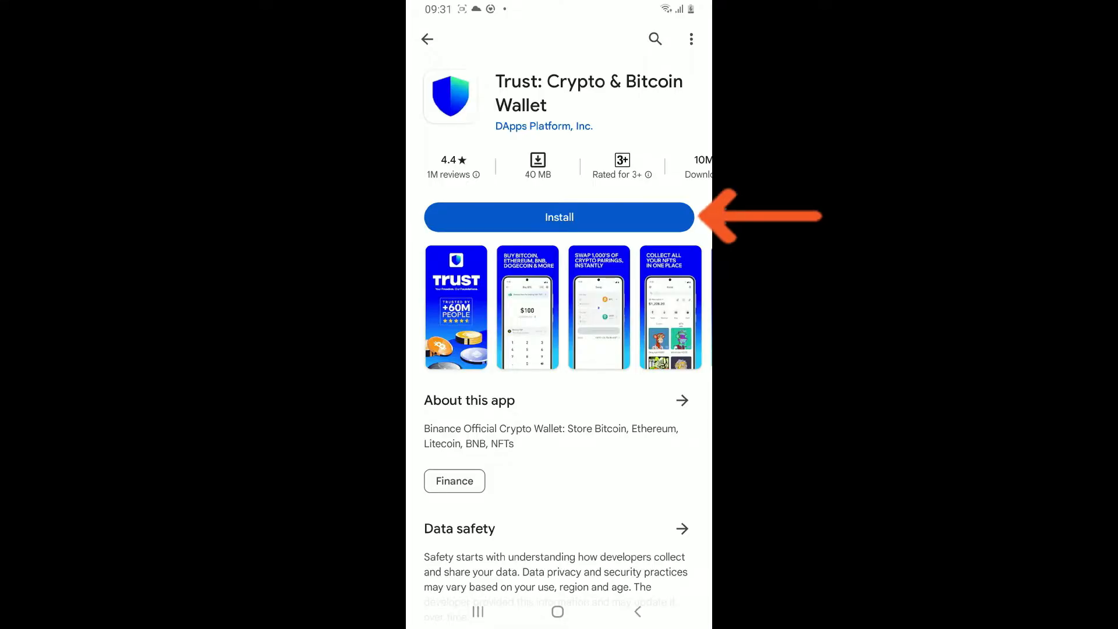
left_click(559, 217)
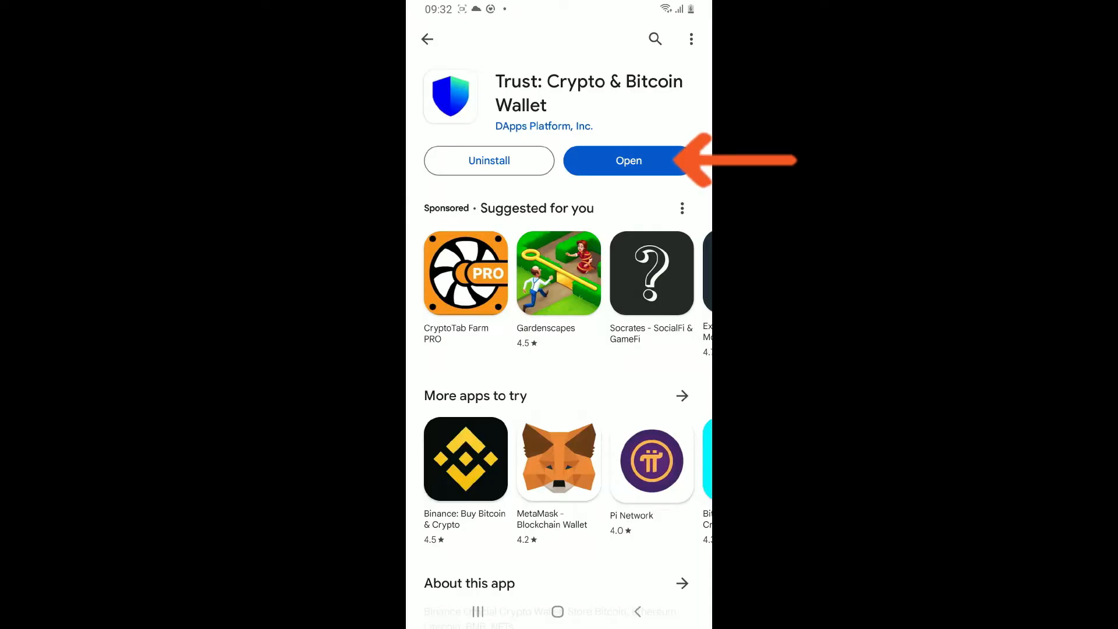
left_click(628, 161)
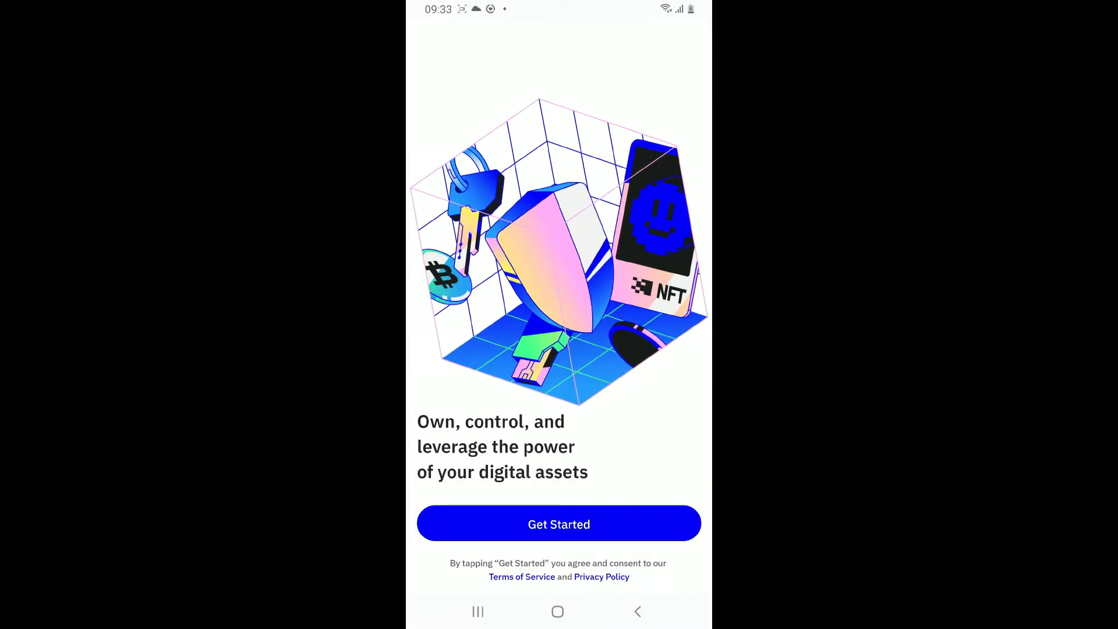
- Swipe through Trust Wallet's welcome screens toward the Get Started prompt
scroll("left", 3)
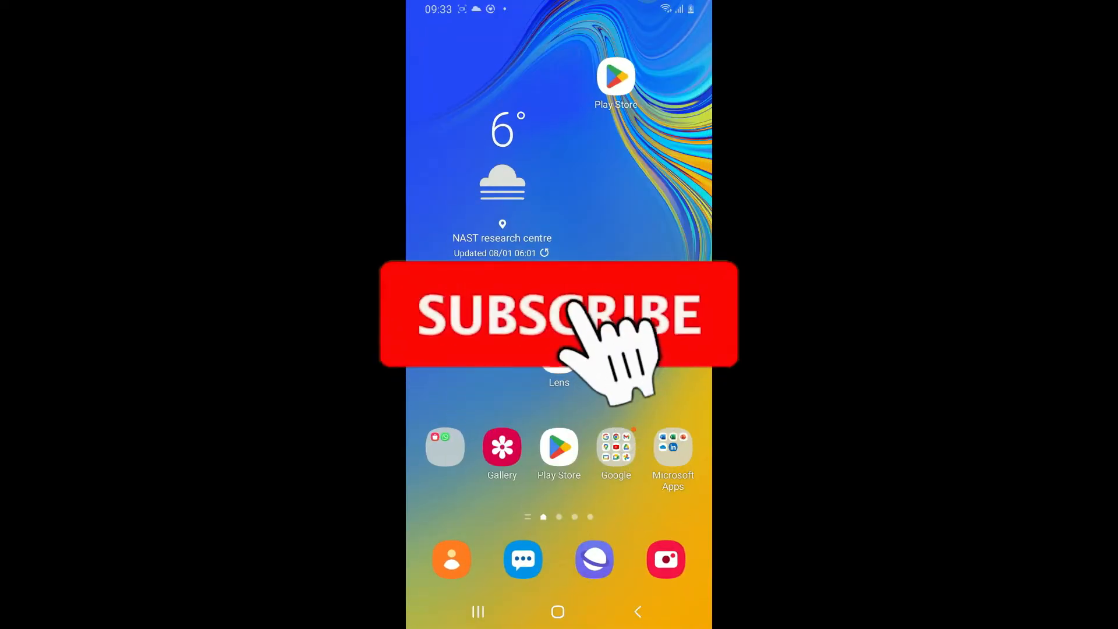
left_click(559, 314)
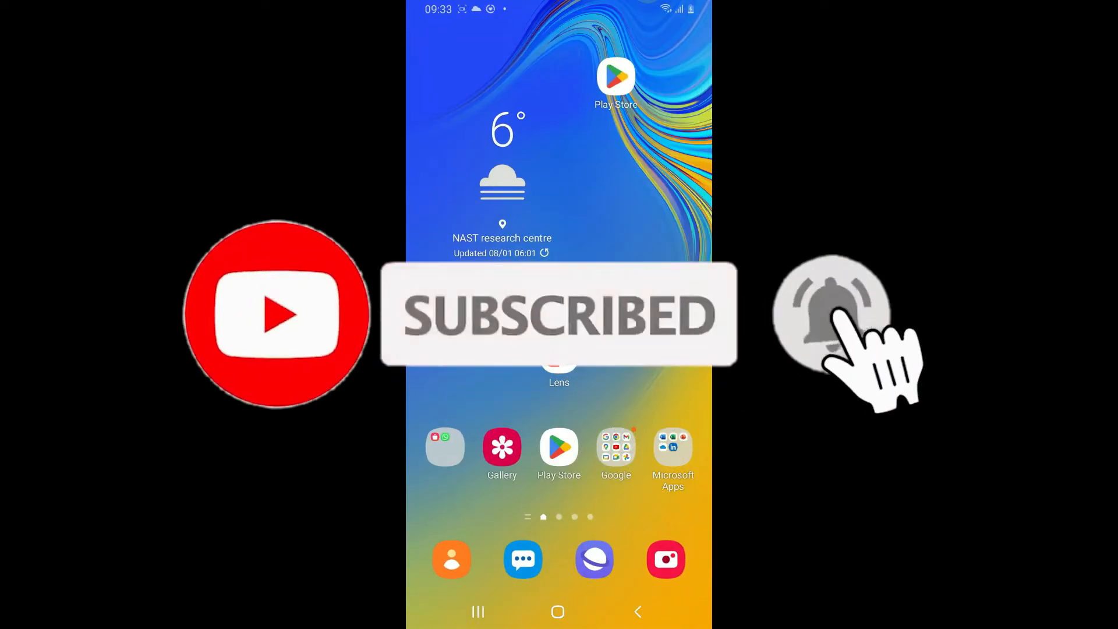